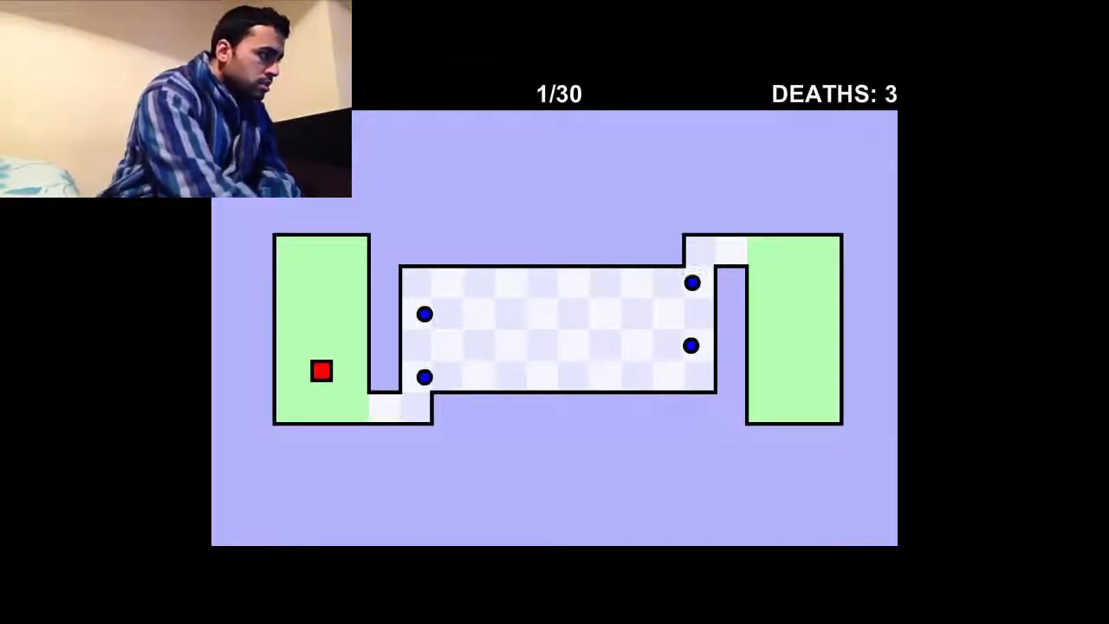
pyautogui.press('Right')
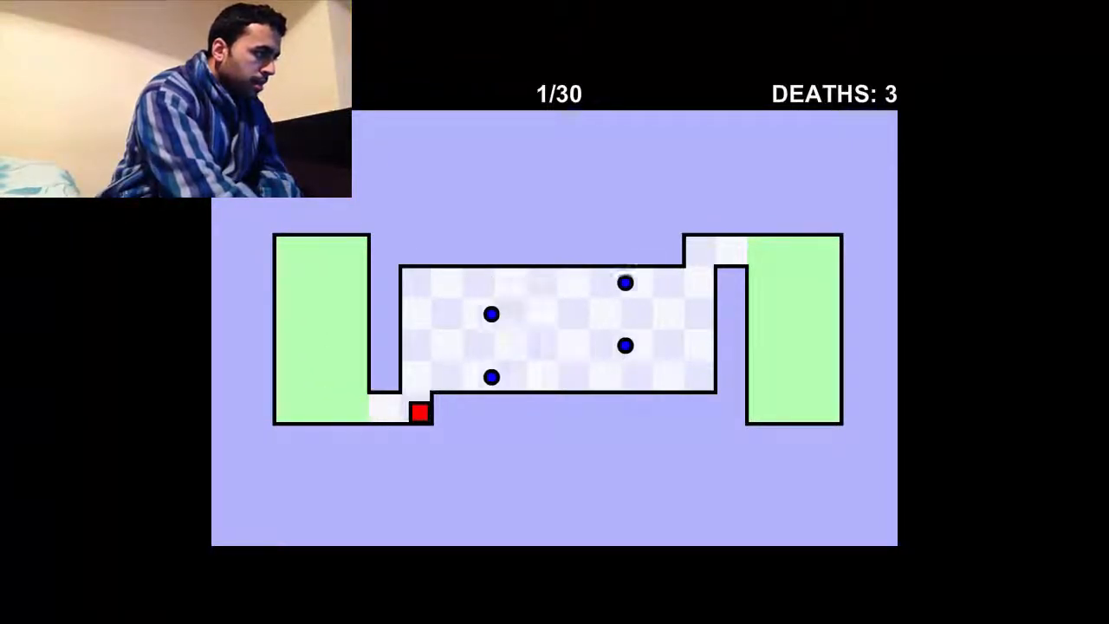